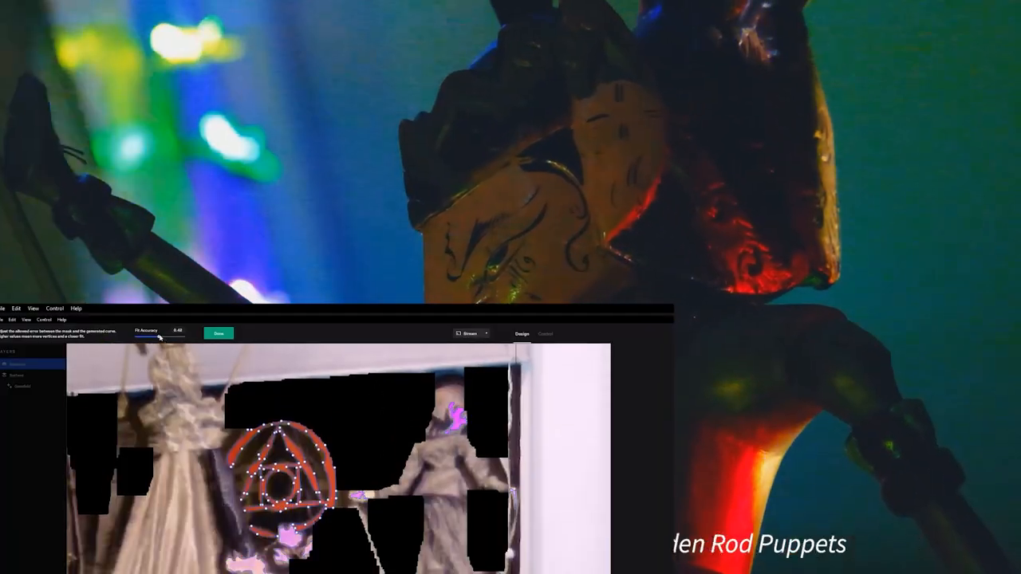
Raise Fit Accuracy from 0.45 to about 0.66 and confirm the fitted outline.
drag(148, 338, 167, 337)
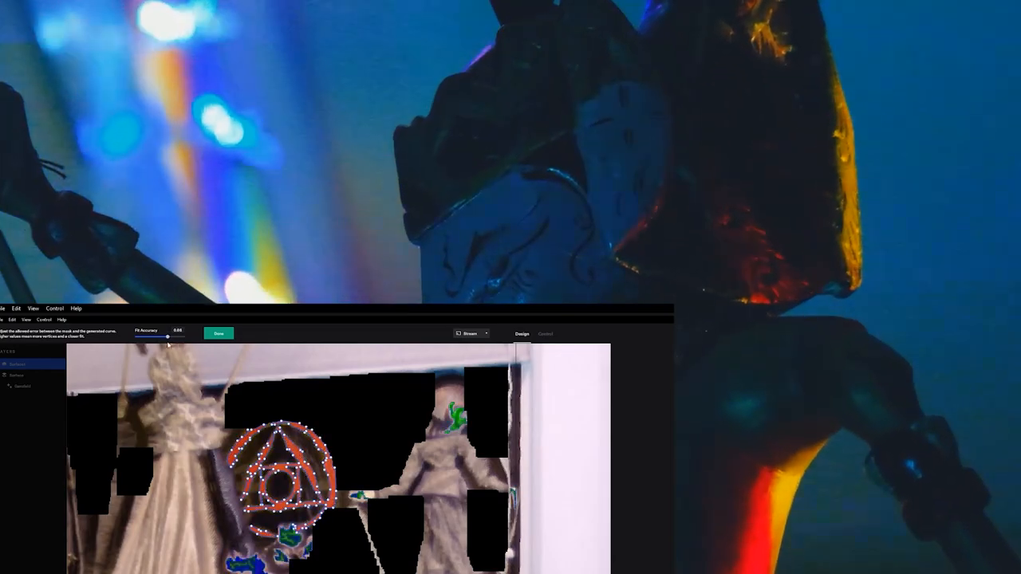
click(218, 332)
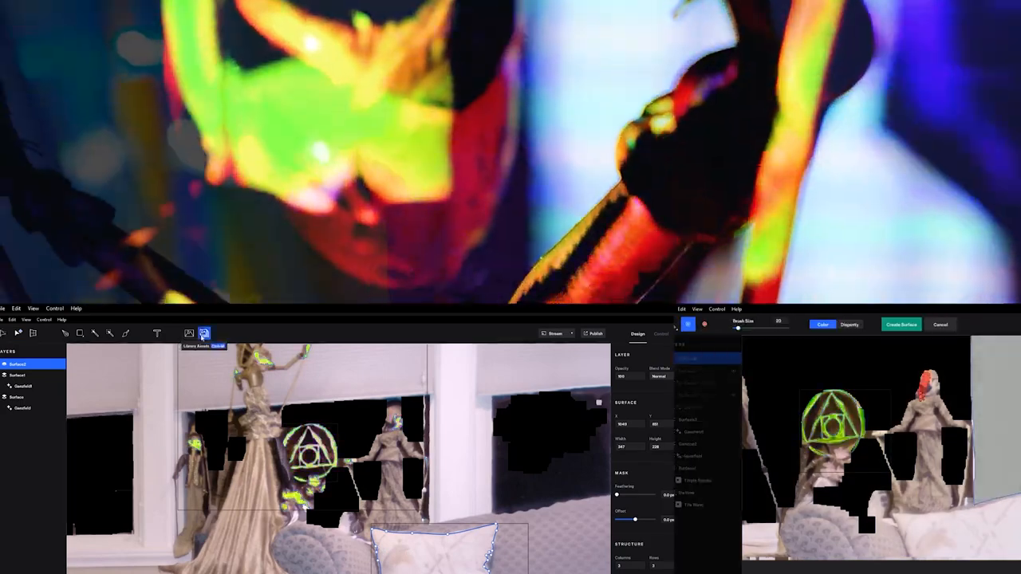
Open Library Assets to apply Rainbow Edges and Velvet Light to puppet surfaces.
click(204, 333)
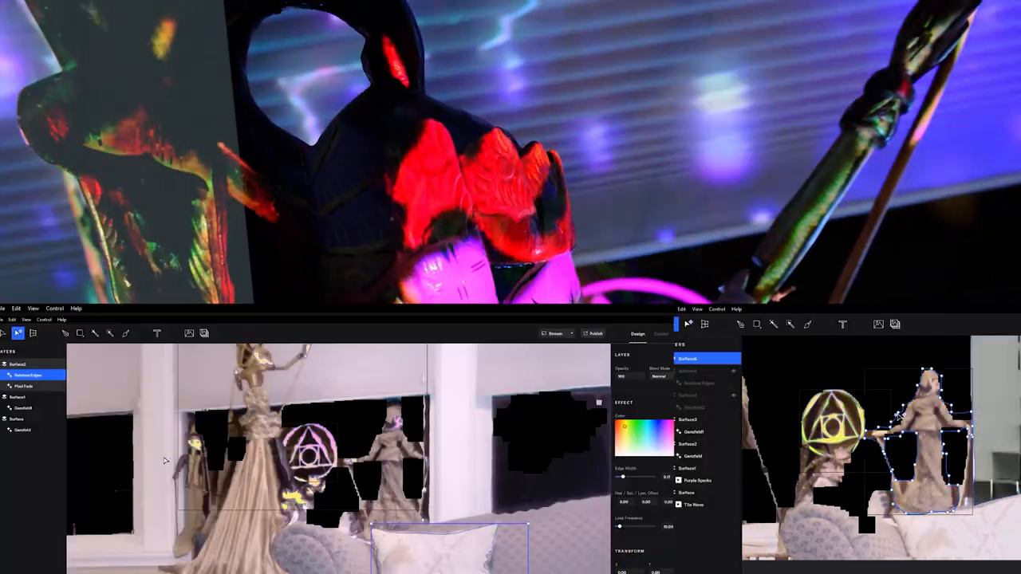
click(203, 333)
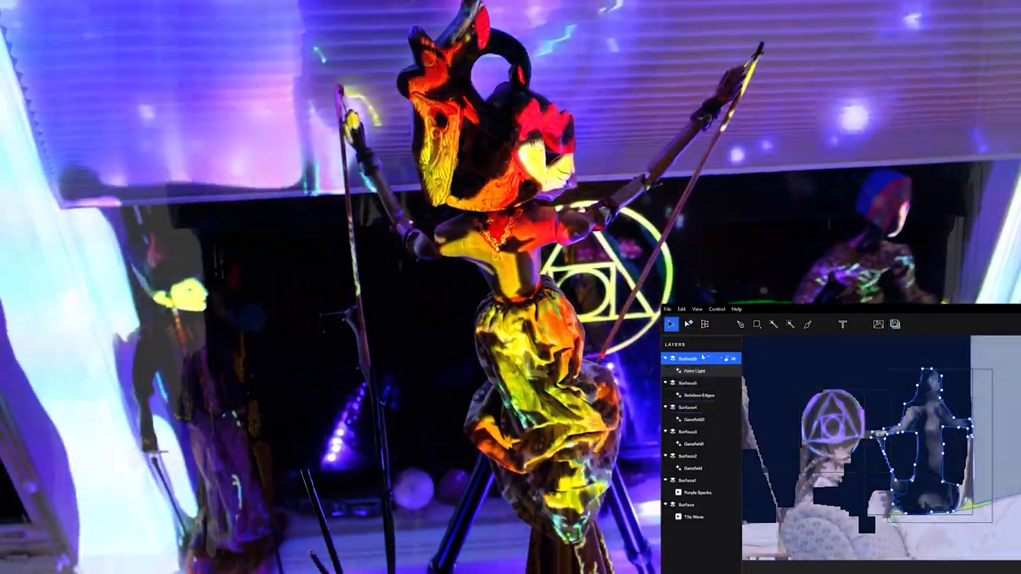
Create a new surface for Ripple, Pixelate, Sunrise Sunset, Iridescent Edges, Tron and Gradient effects.
click(687, 407)
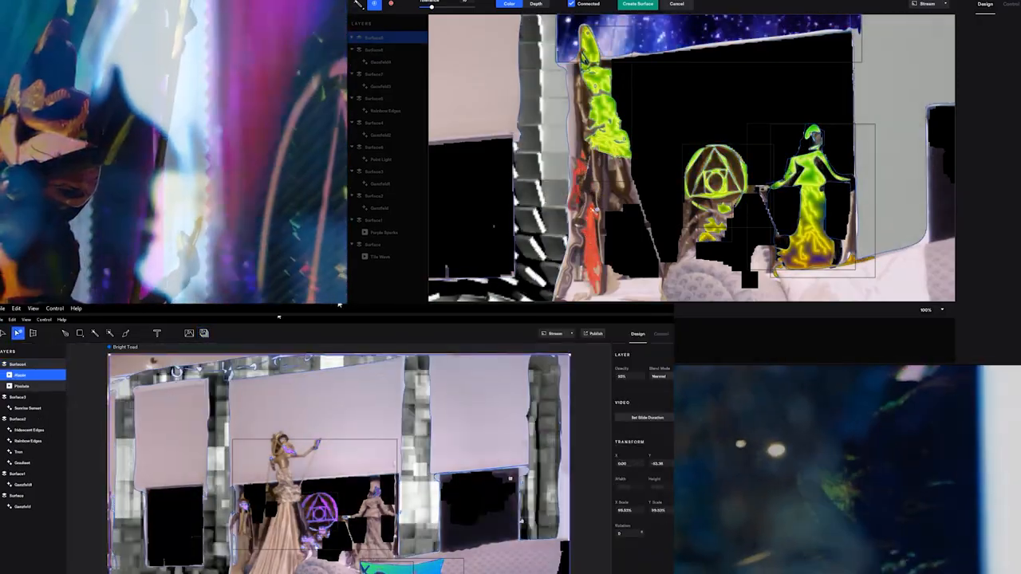
Create a window surface and add Green Stripes, Purple Sparks, Gradient1 and Rainbow Edges1.
click(204, 334)
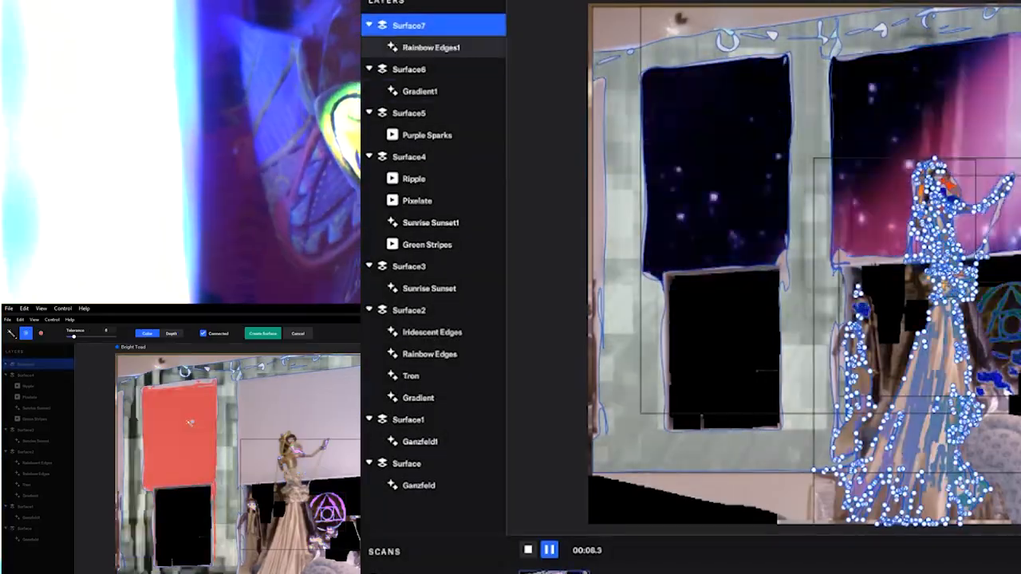
Finish outlining the window frame surfaces and show the Library Assets effects browser.
click(431, 48)
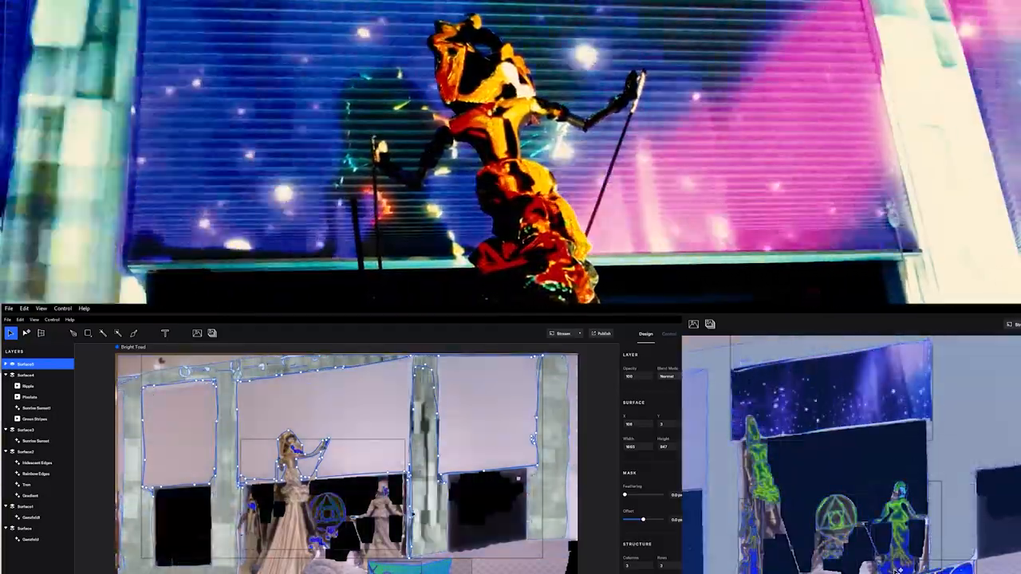
click(211, 334)
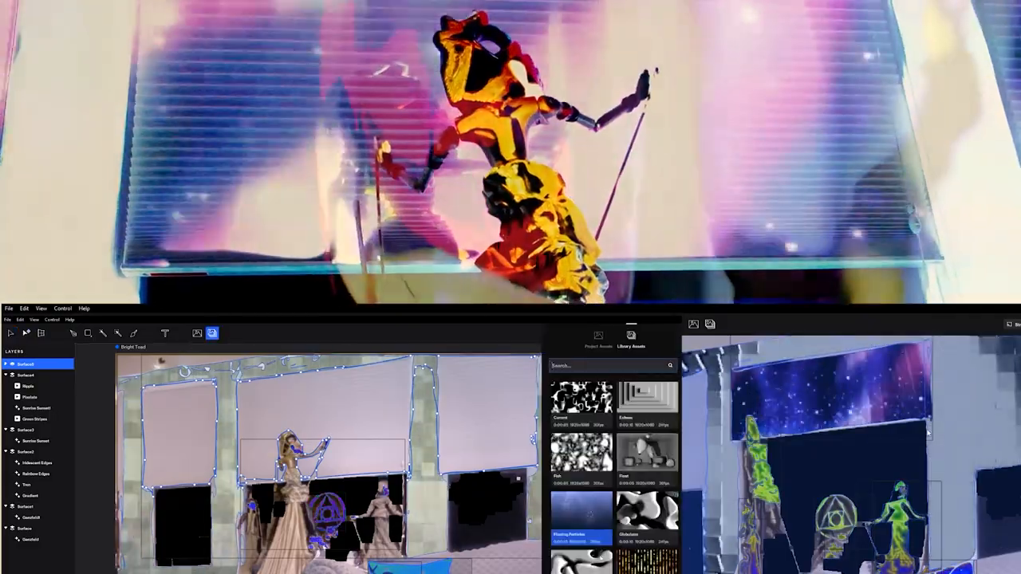